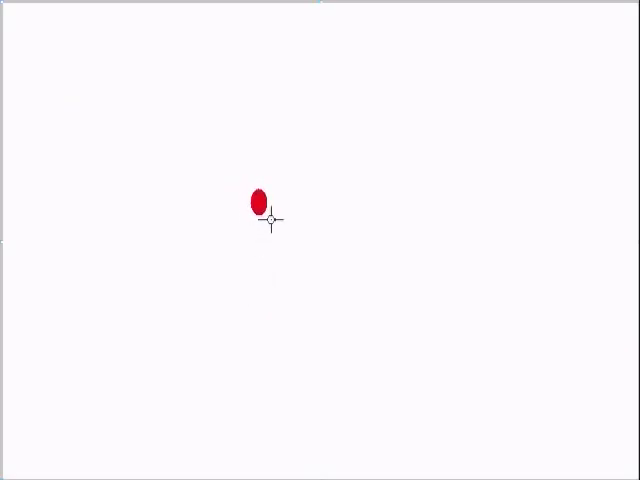
pyautogui.moveTo(218, 178)
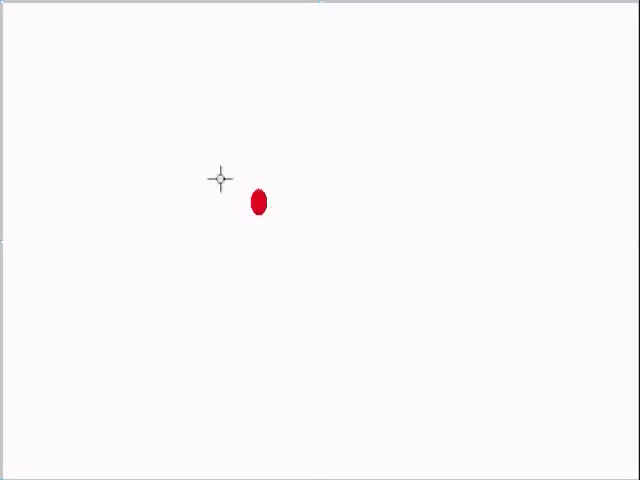
pyautogui.moveTo(248, 176)
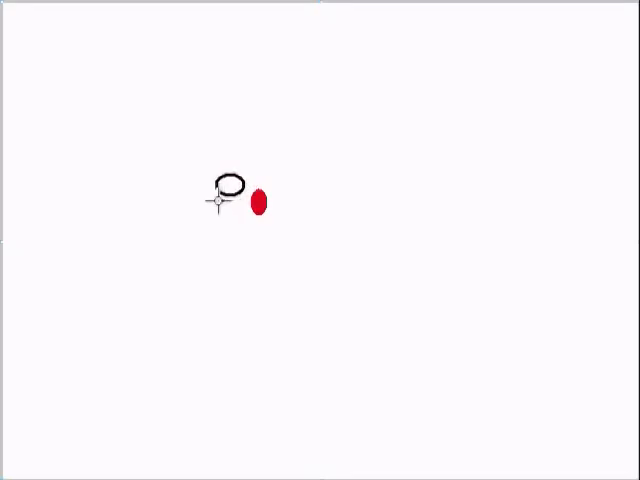
pyautogui.moveTo(284, 192)
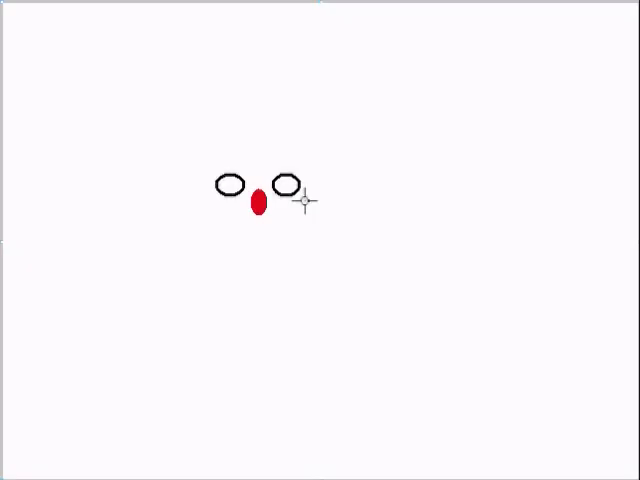
pyautogui.moveTo(212, 172)
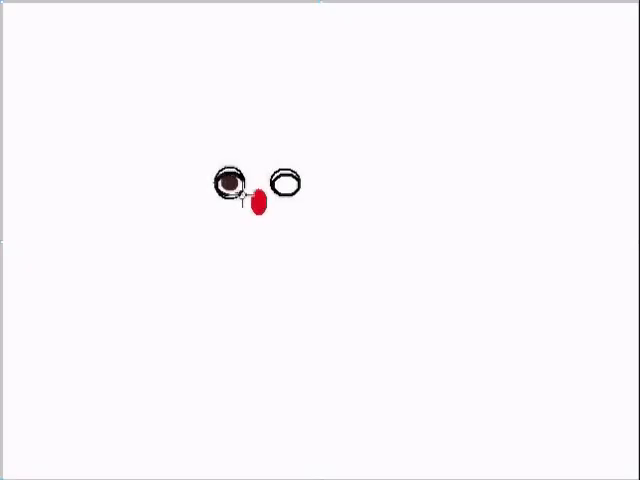
pyautogui.moveTo(304, 206)
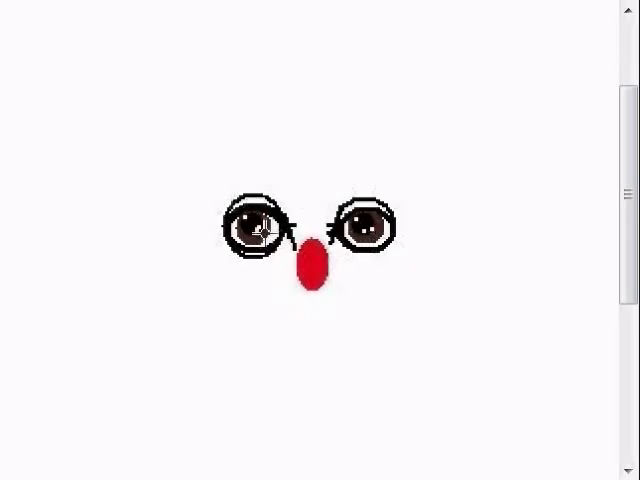
pyautogui.moveTo(378, 270)
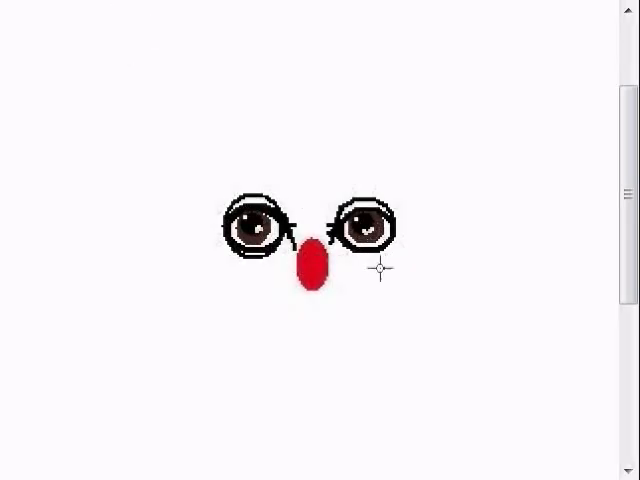
pyautogui.moveTo(38, 48)
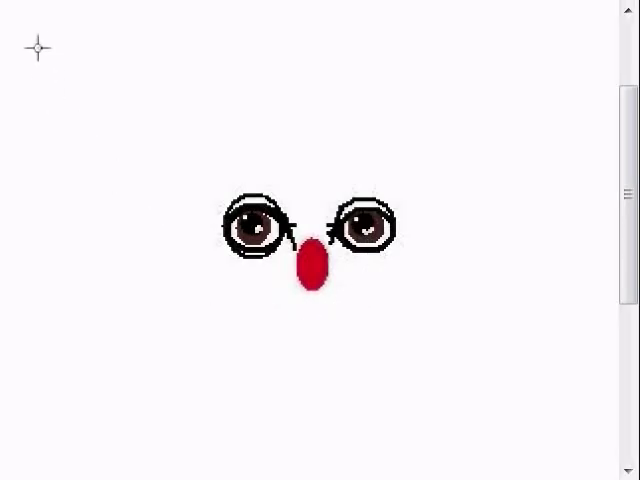
pyautogui.moveTo(28, 218)
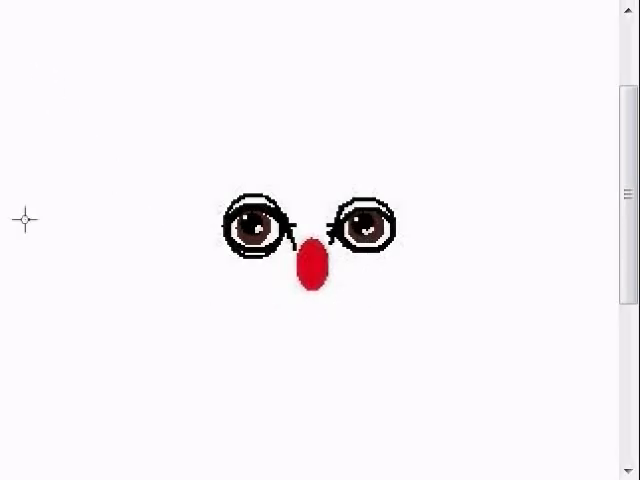
pyautogui.moveTo(338, 288)
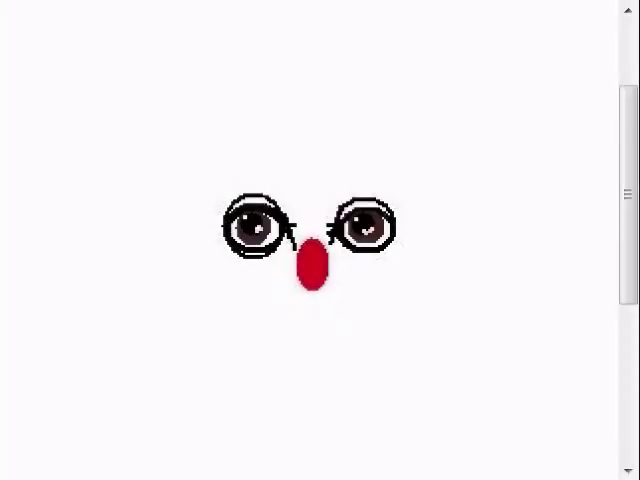
pyautogui.moveTo(24, 218)
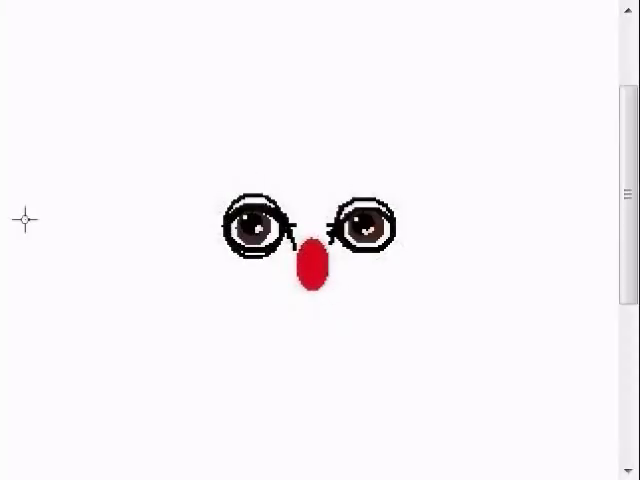